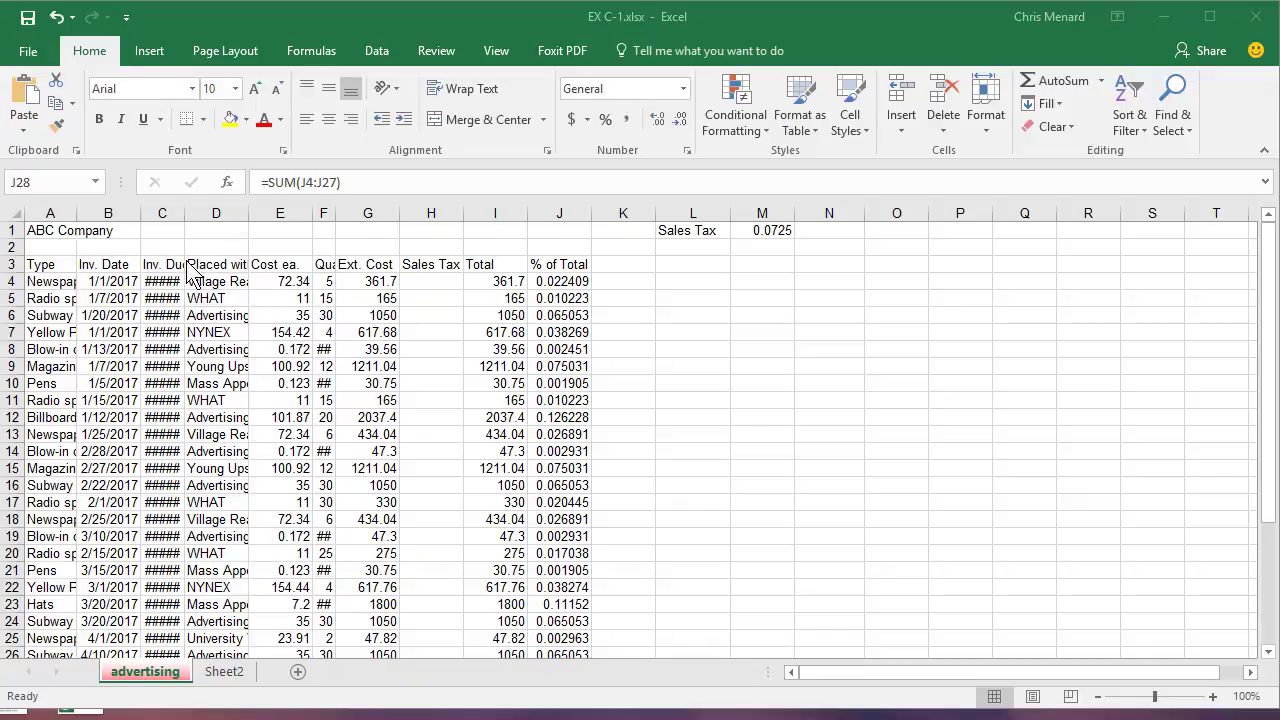
{"action": "mouse_move", "coordinate": [148, 304]}
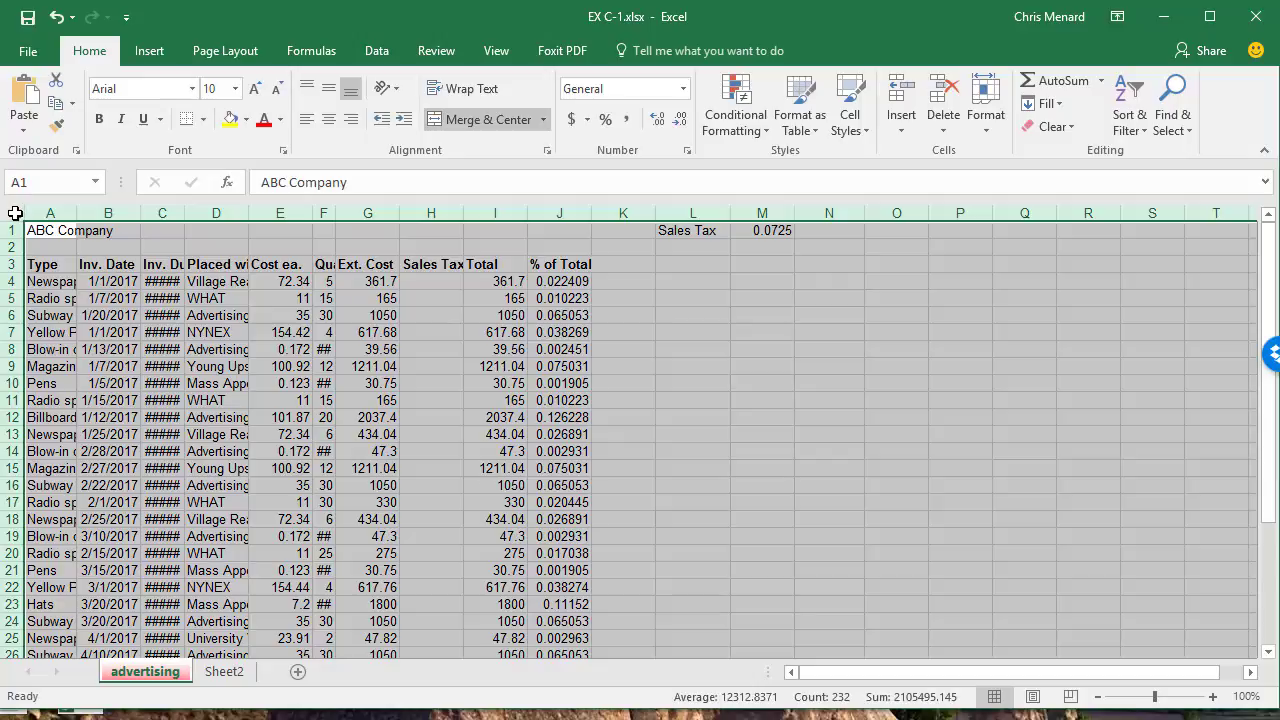
{"action": "mouse_move", "coordinate": [76, 212]}
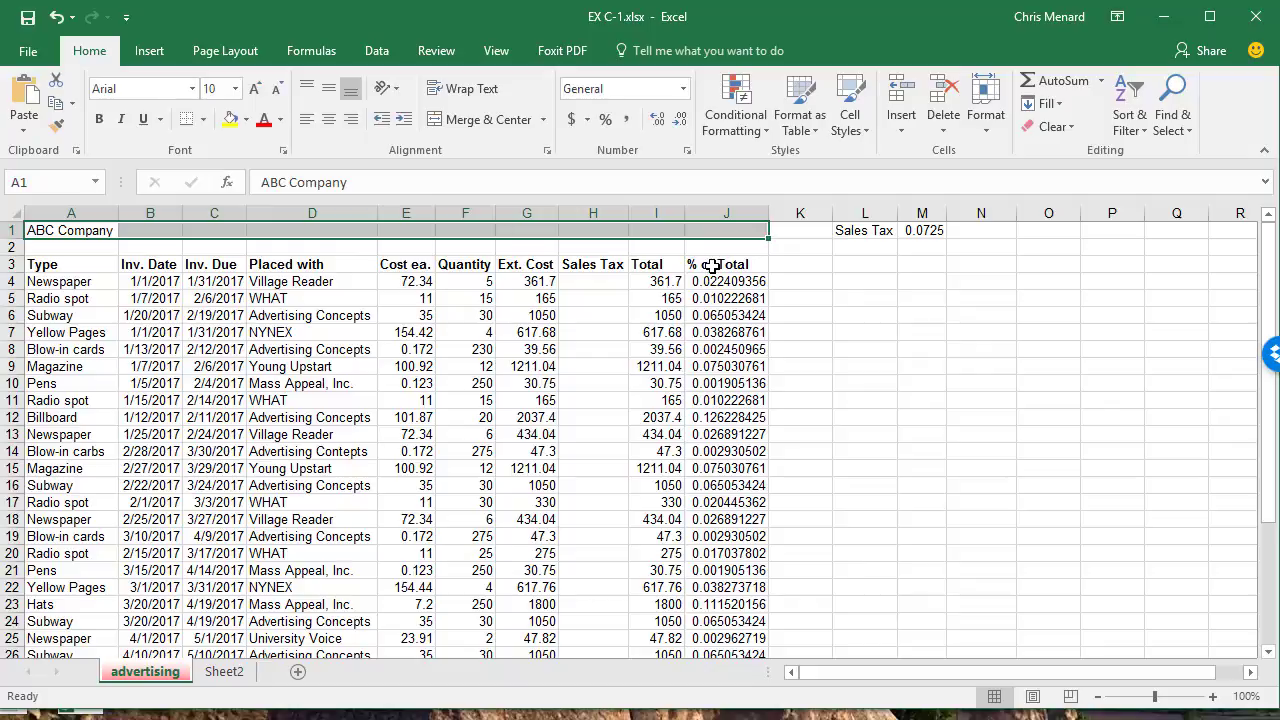
Merge and centre the title across A–J at size 18 with yellow text on a black fill
{"action": "left_click", "coordinate": [484, 120]}
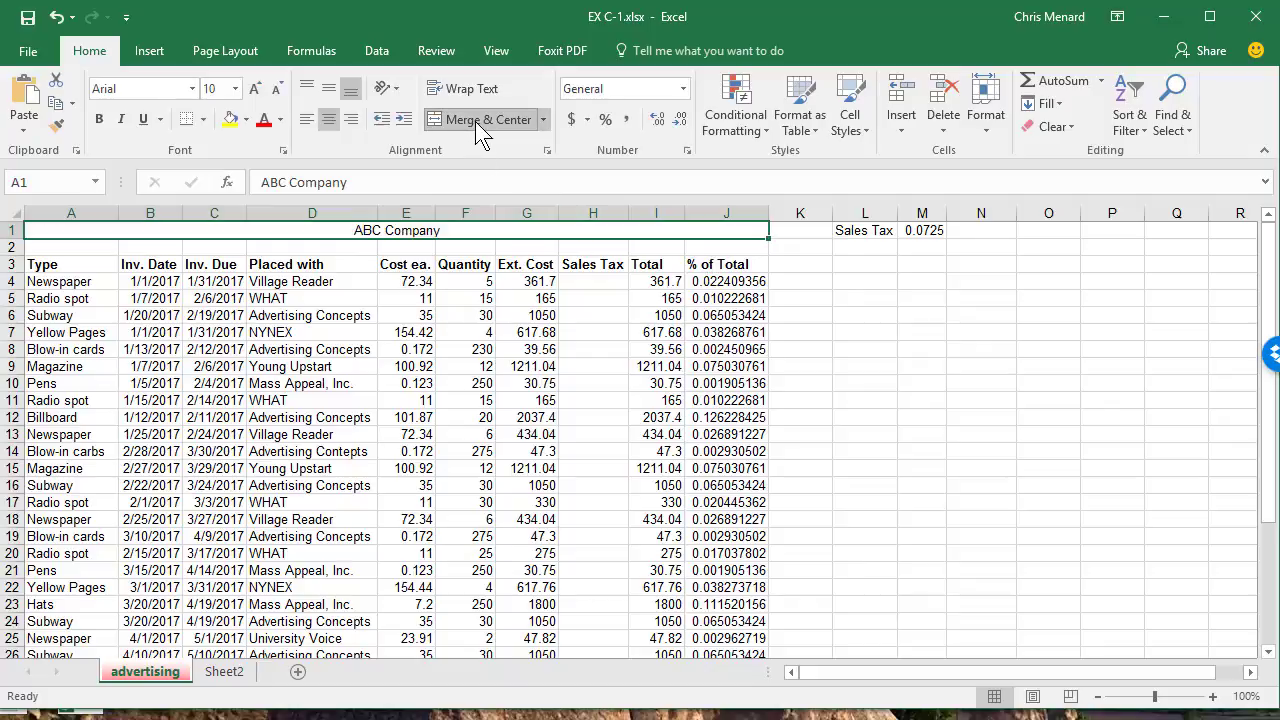
{"action": "left_click", "coordinate": [232, 88]}
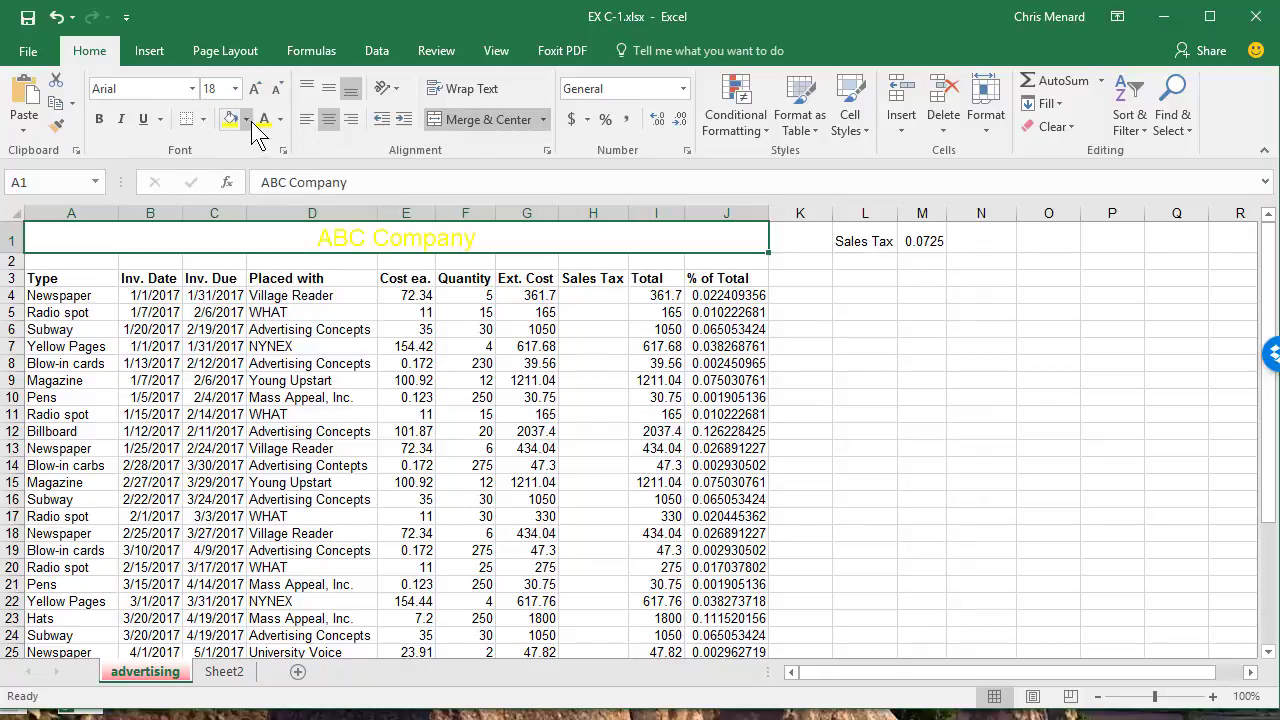
{"action": "left_click", "coordinate": [228, 120]}
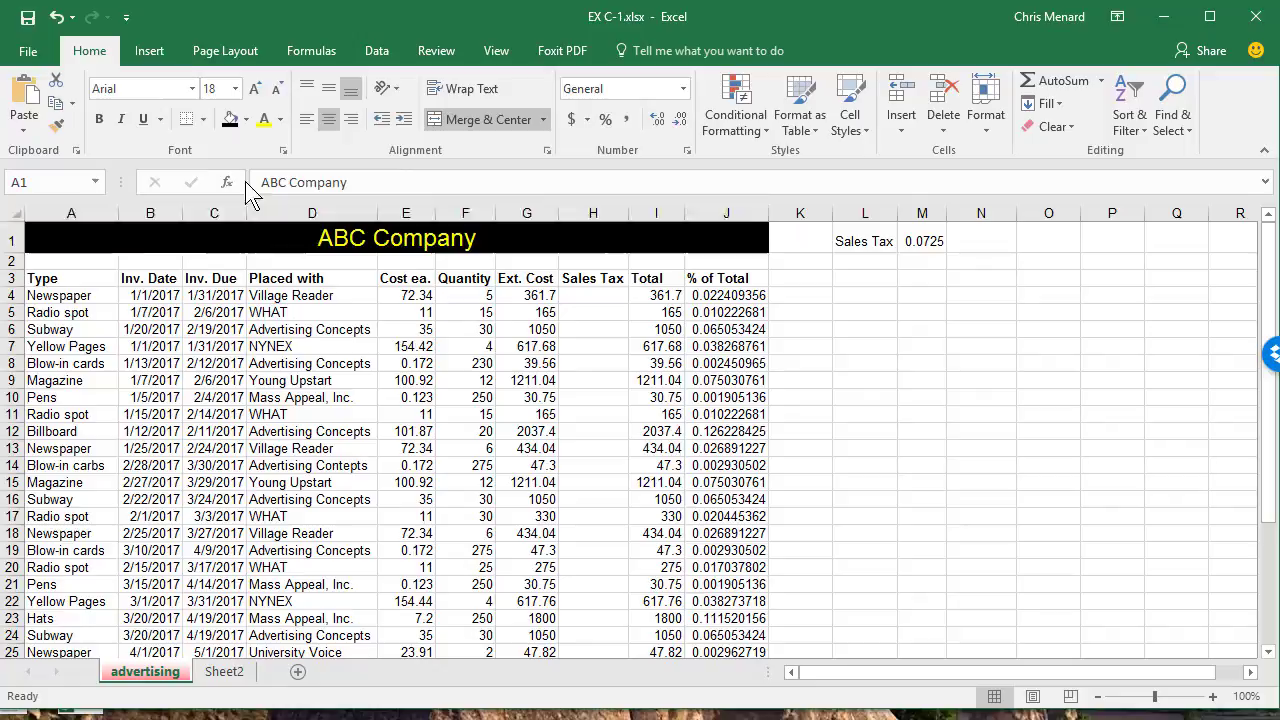
{"action": "left_click", "coordinate": [312, 278]}
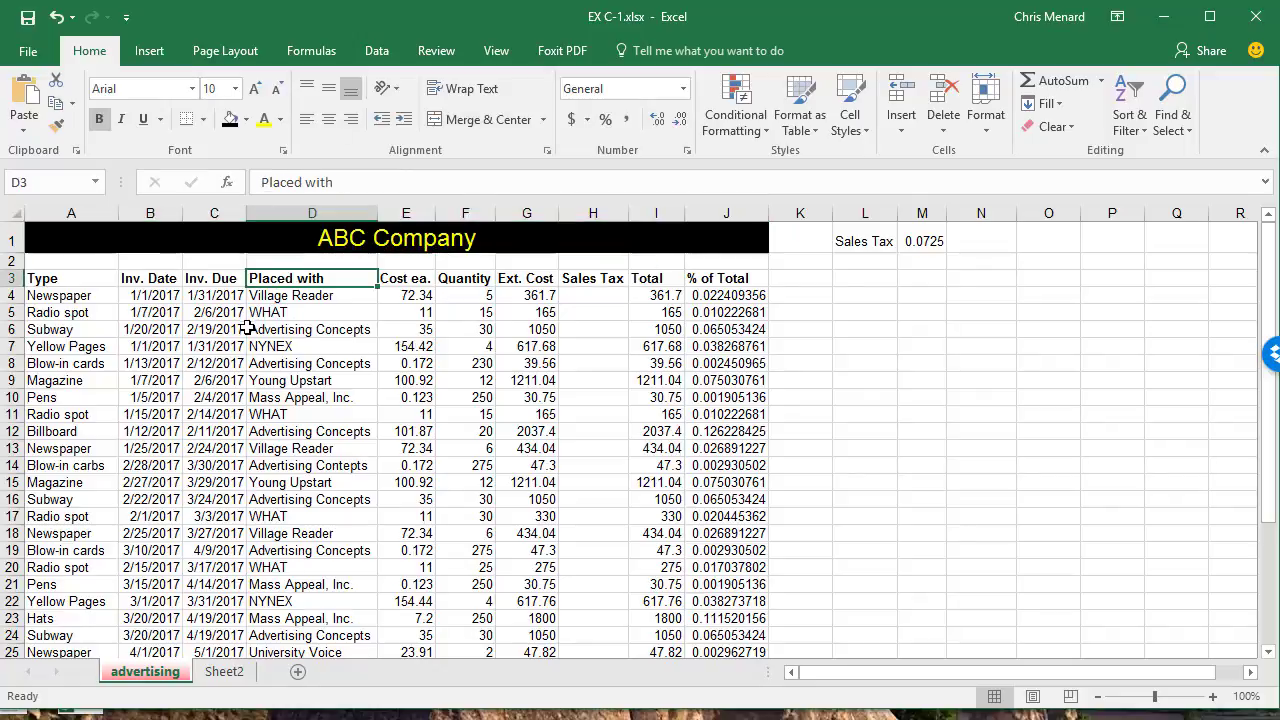
{"action": "mouse_move", "coordinate": [424, 420]}
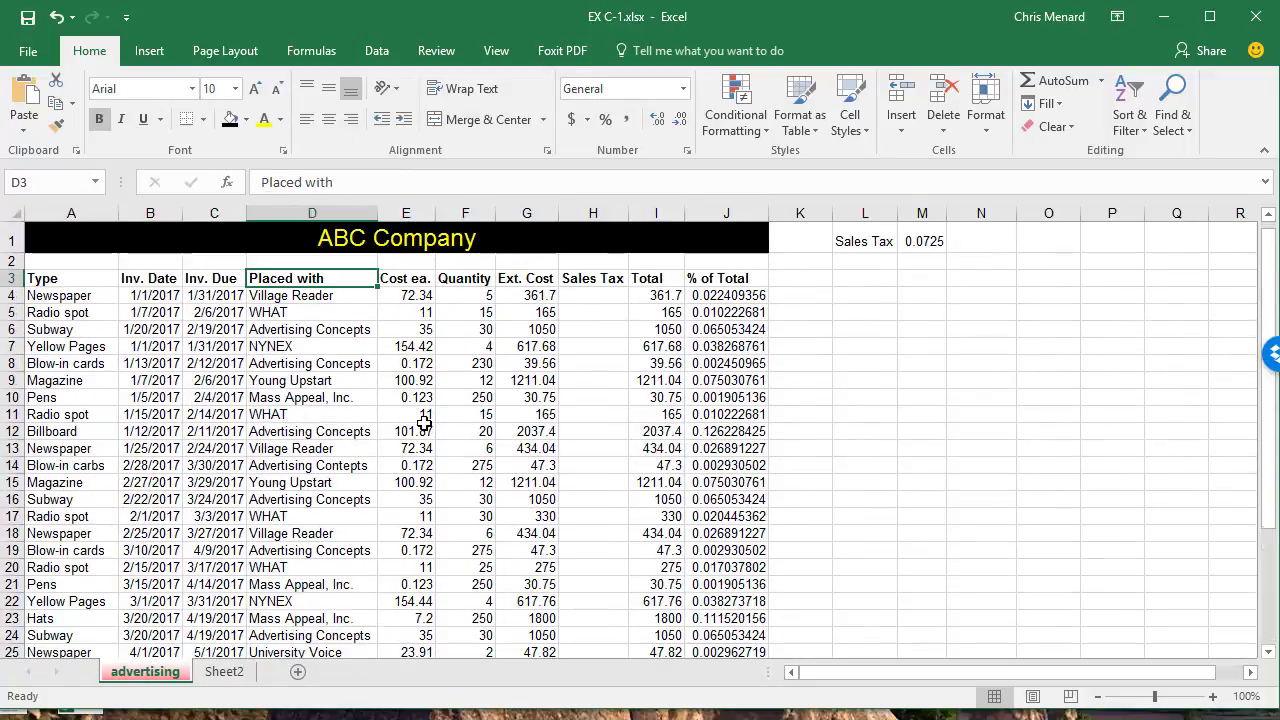
Apply accounting format to the selected columns E, G, H and I
{"action": "left_click", "coordinate": [404, 212]}
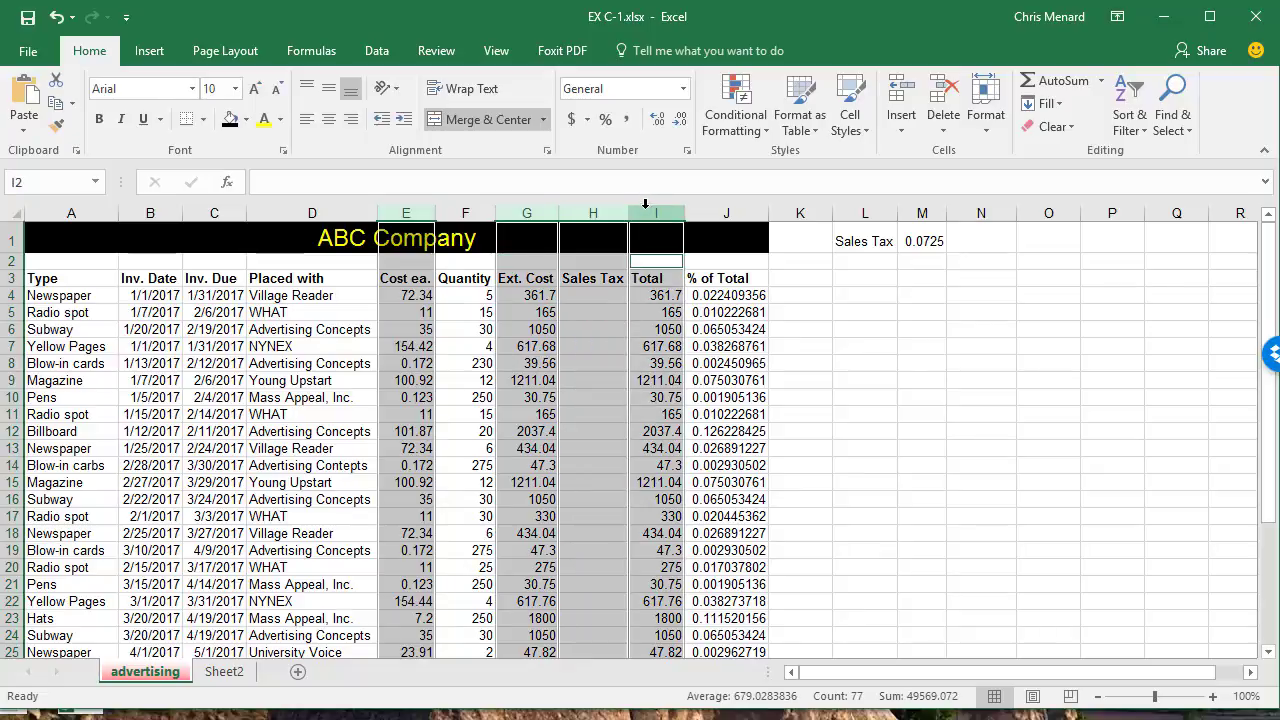
{"action": "mouse_move", "coordinate": [572, 120]}
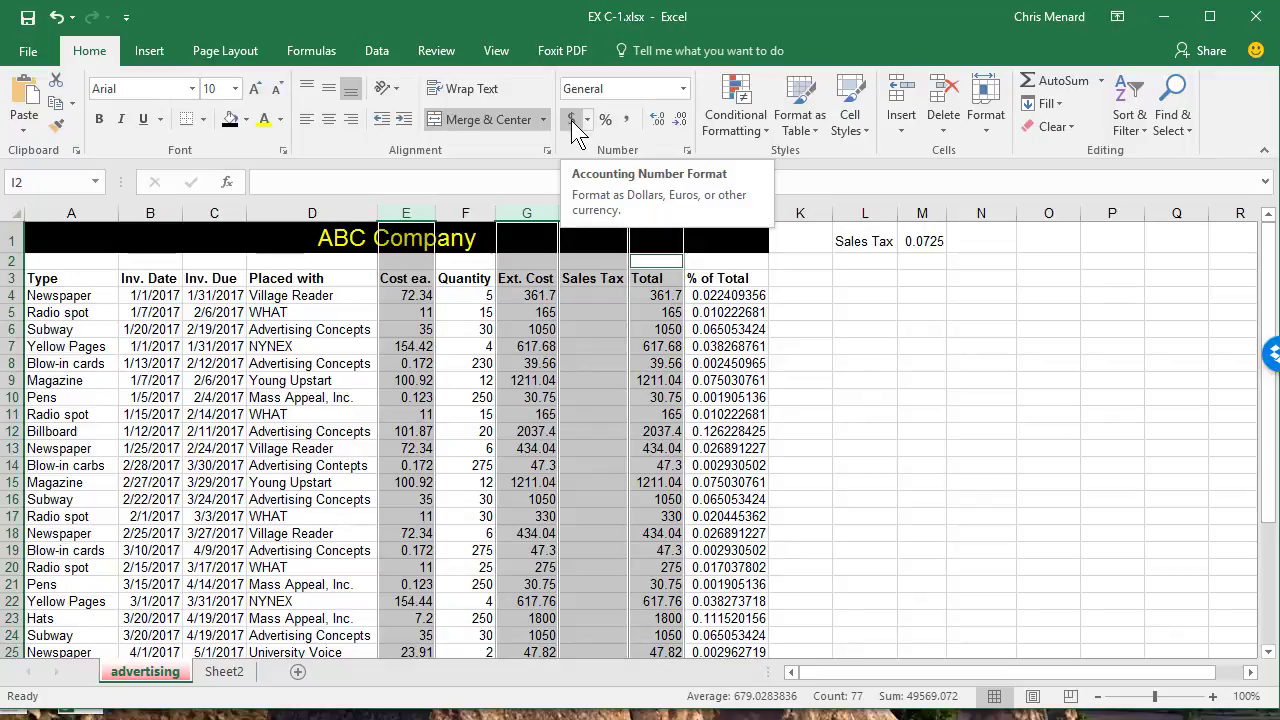
{"action": "left_click", "coordinate": [572, 120]}
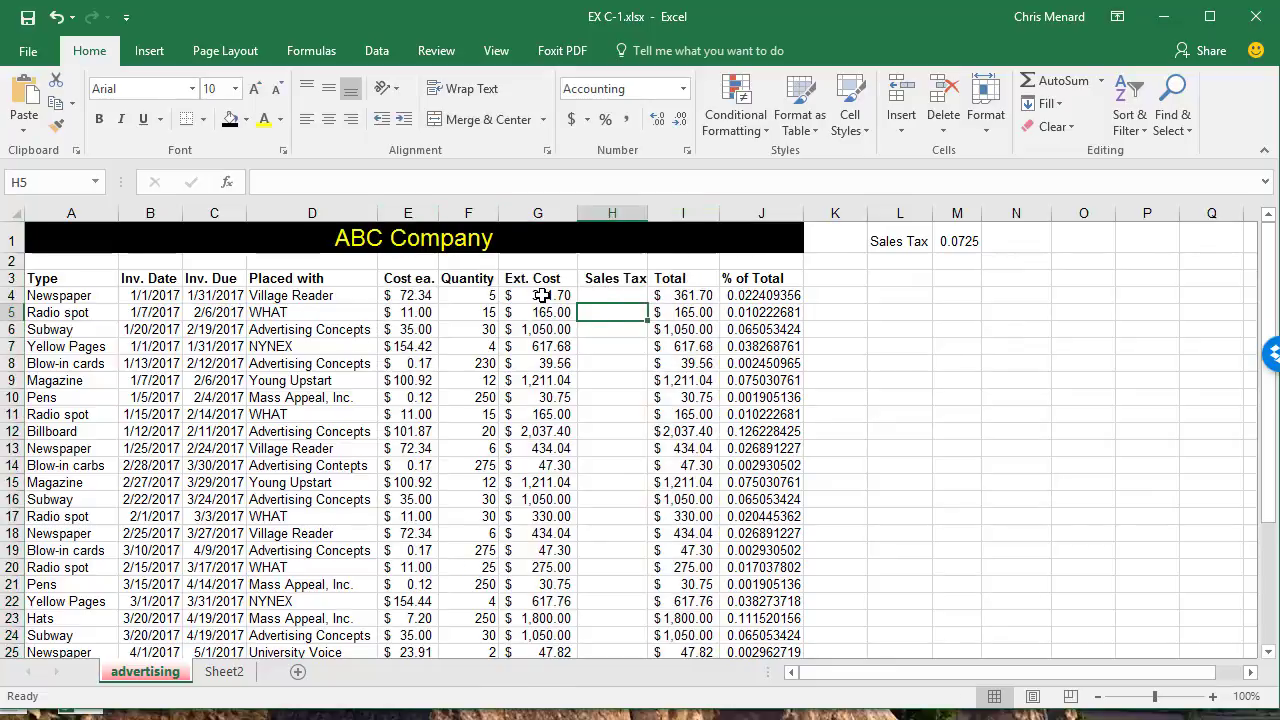
Enter =G4*$M$1 in H4 so Sales Tax multiplies Ext. Cost by the locked rate
{"action": "left_click", "coordinate": [538, 296]}
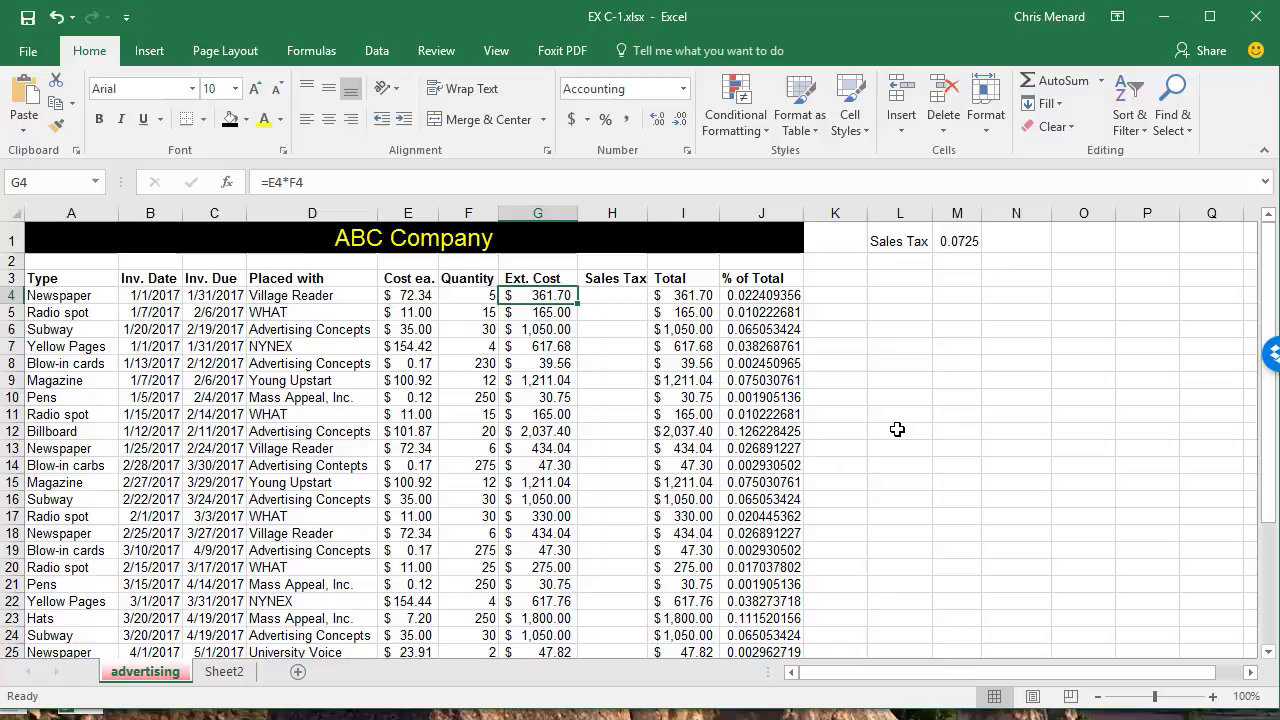
{"action": "left_click", "coordinate": [612, 296]}
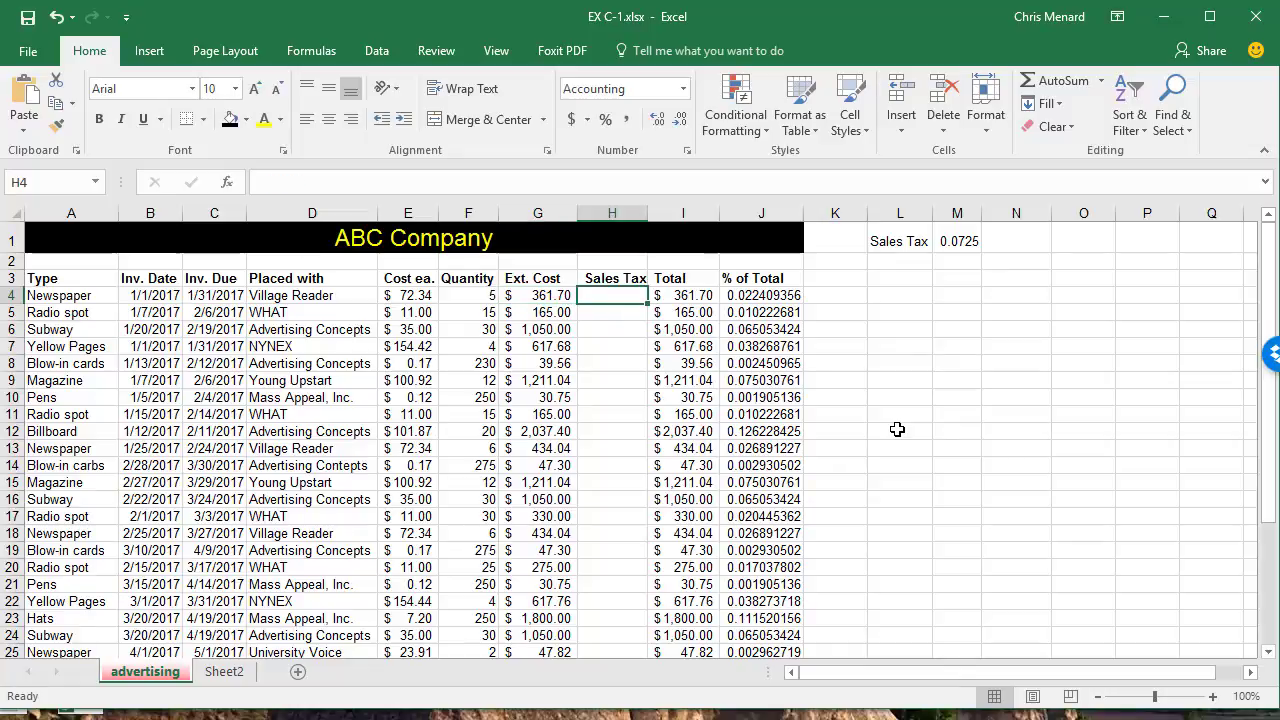
{"action": "left_click", "coordinate": [956, 240]}
{"action": "type", "text": "=G4"}
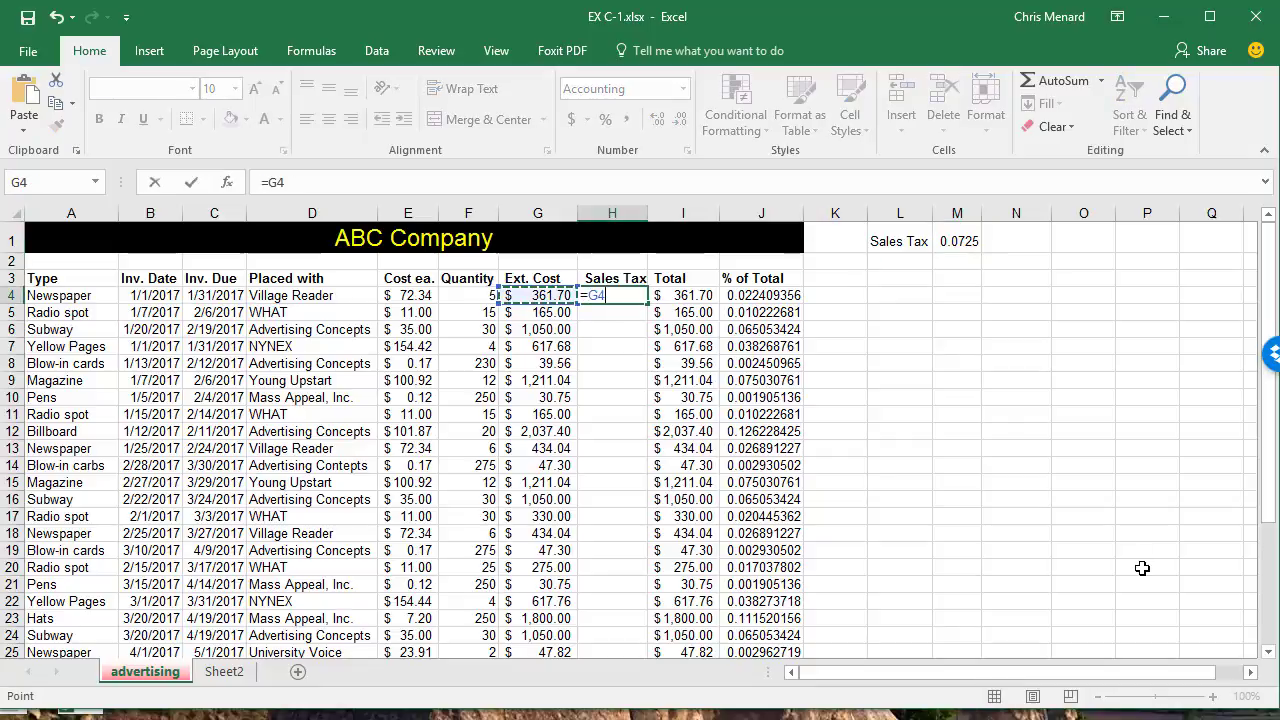
{"action": "type", "text": "*"}
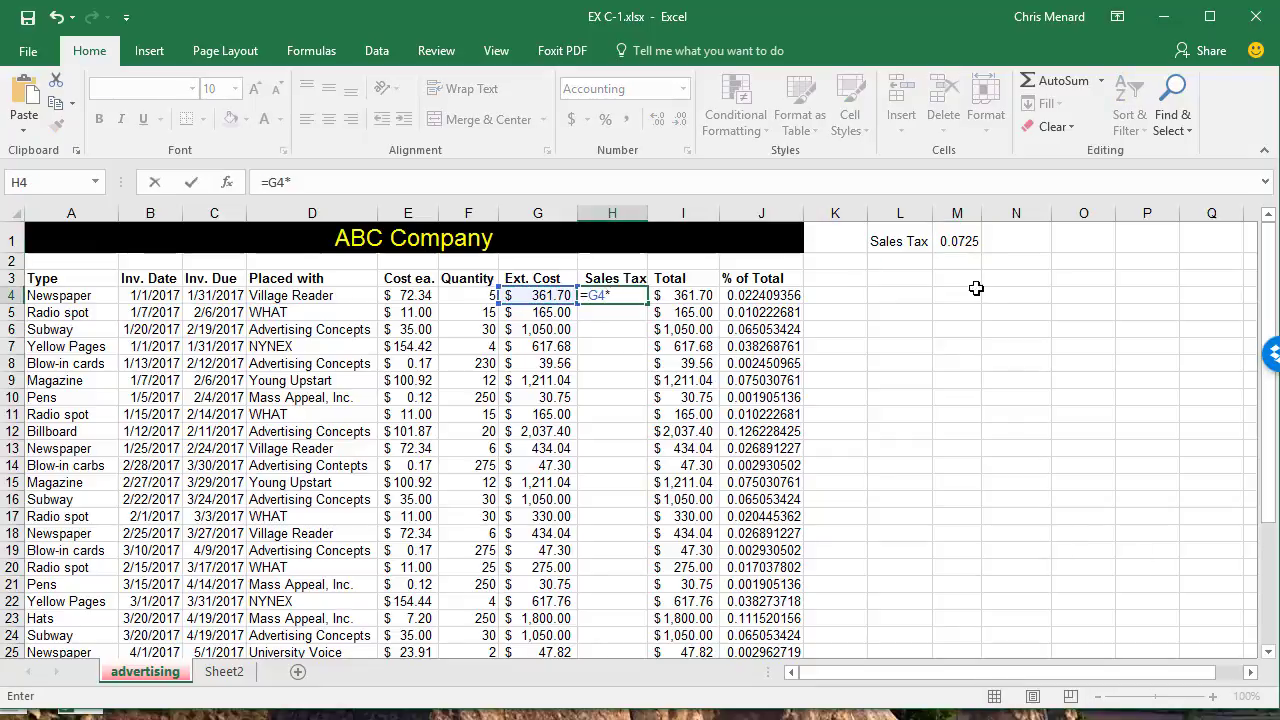
{"action": "left_click", "coordinate": [956, 240]}
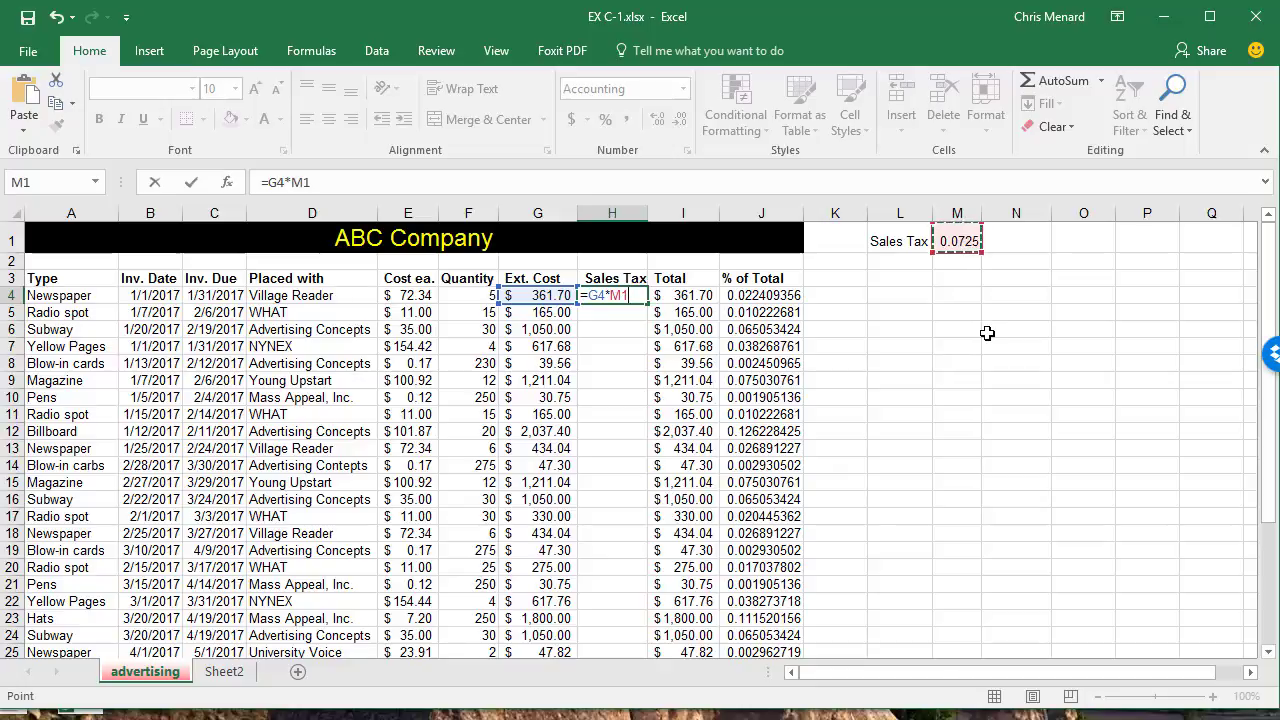
{"action": "key", "text": "f4"}
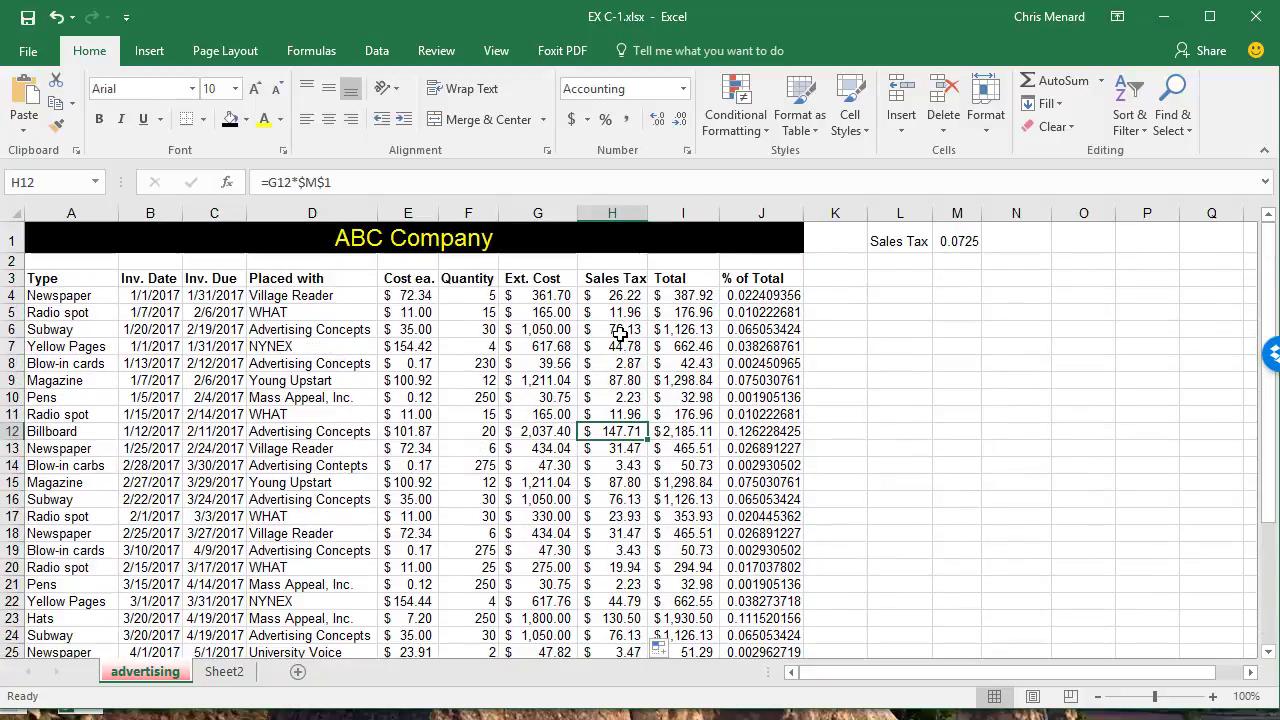
Verify the filled-down tax formulas keep the absolute $M$1 reference in each row
{"action": "left_click", "coordinate": [612, 346]}
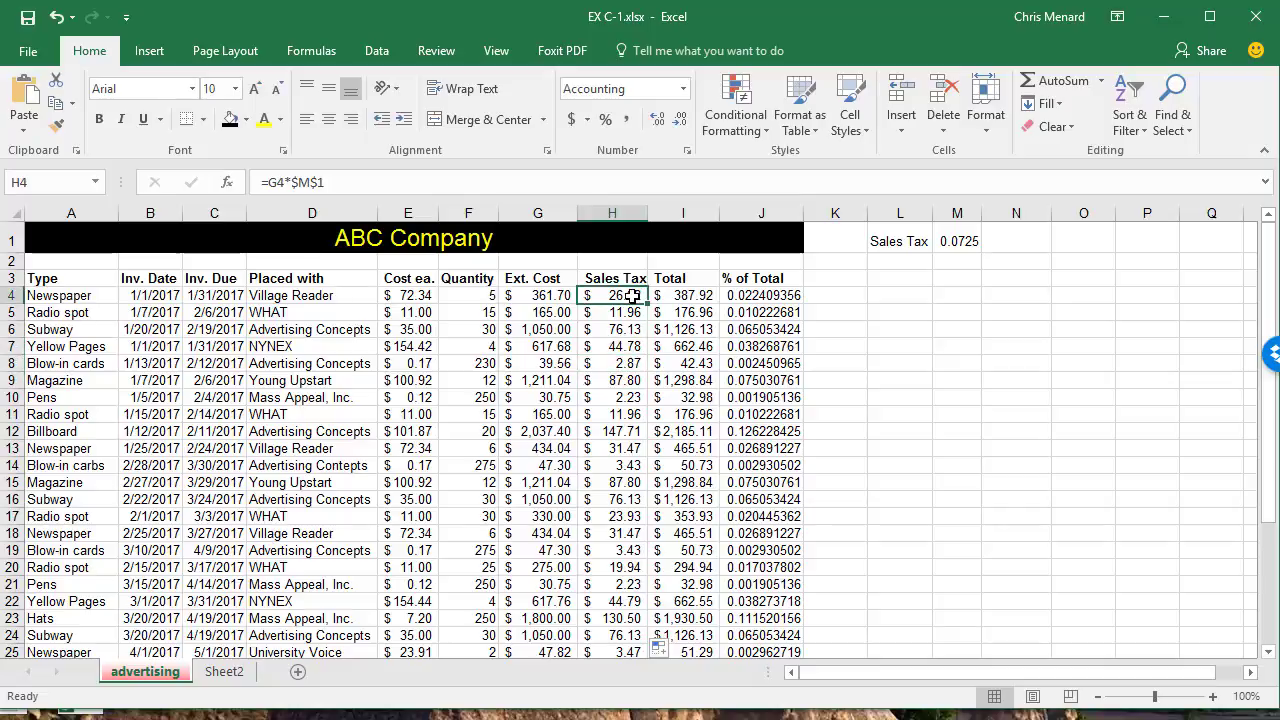
{"action": "left_click", "coordinate": [612, 328]}
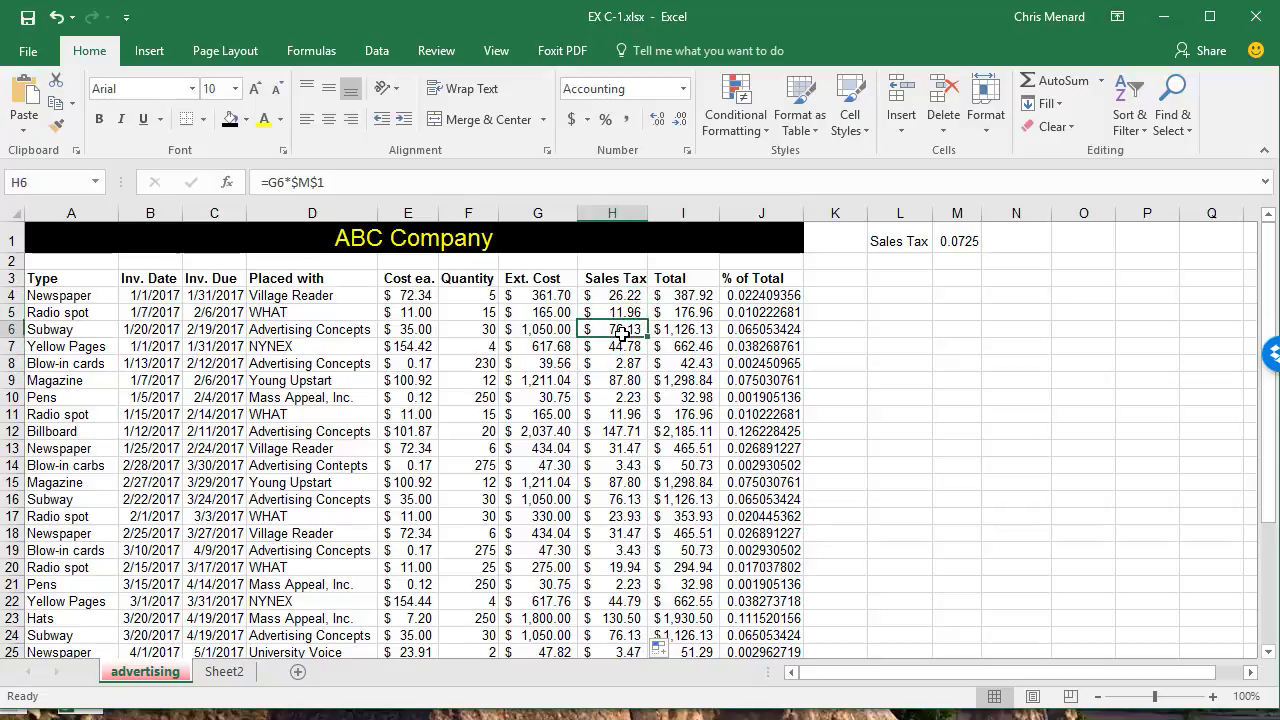
{"action": "left_click", "coordinate": [612, 296]}
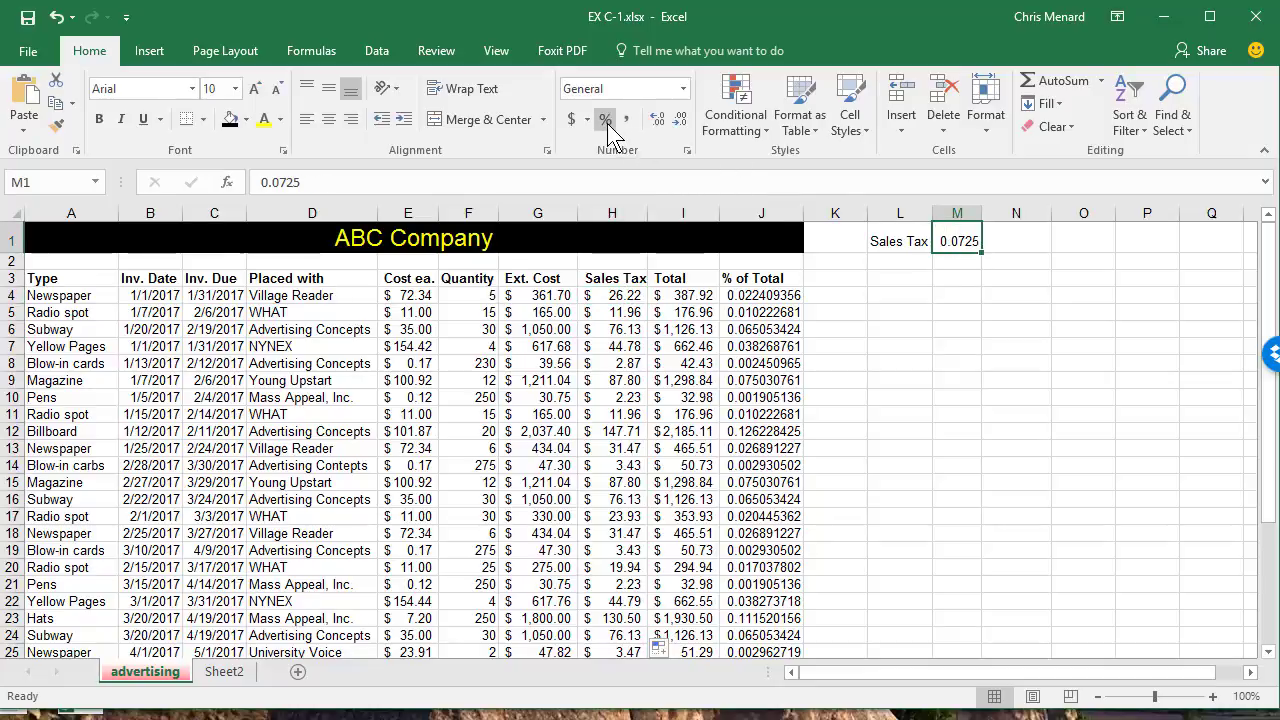
Format M1 as 7.25% and column J as percentages with two decimals
{"action": "left_click", "coordinate": [604, 120]}
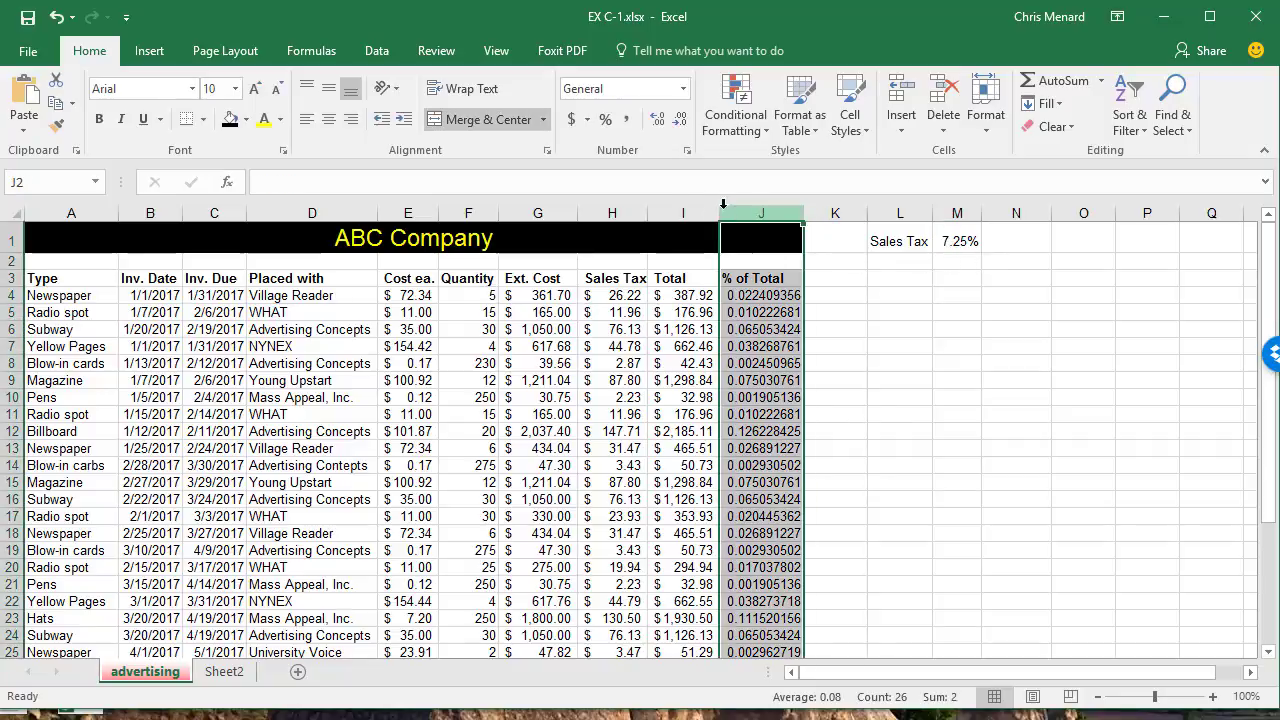
{"action": "left_click", "coordinate": [604, 118]}
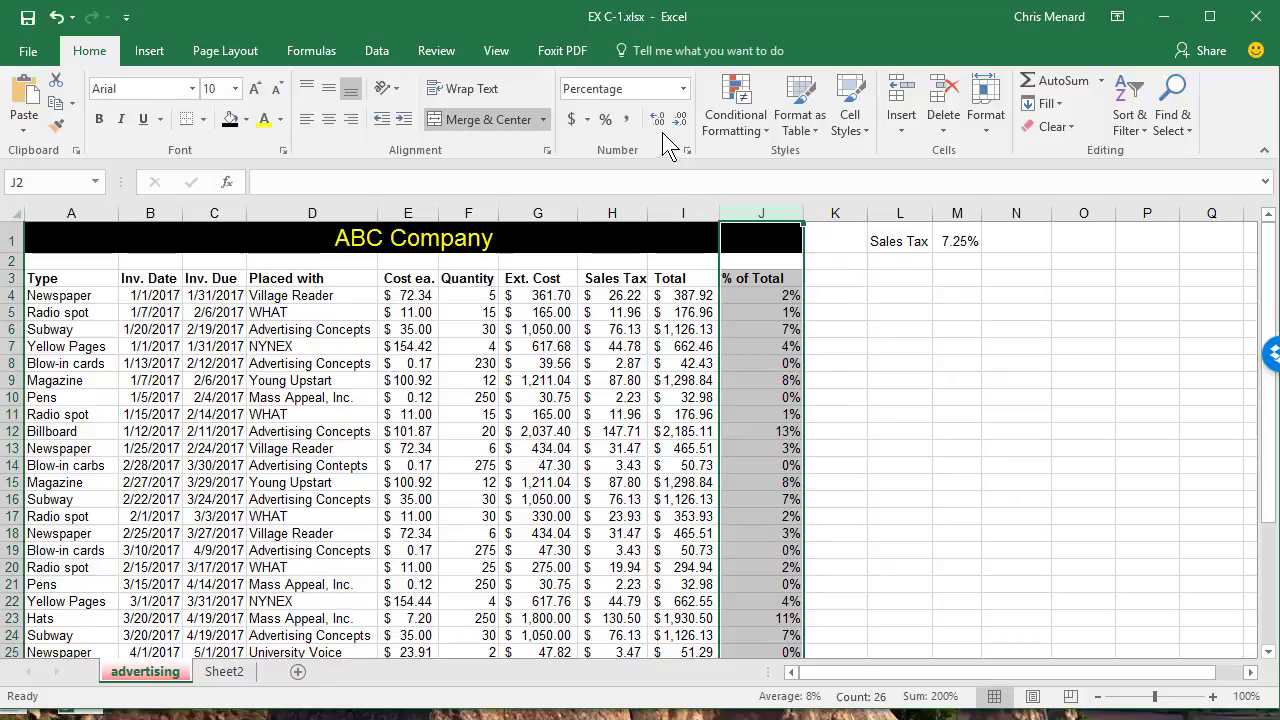
{"action": "left_click", "coordinate": [656, 120]}
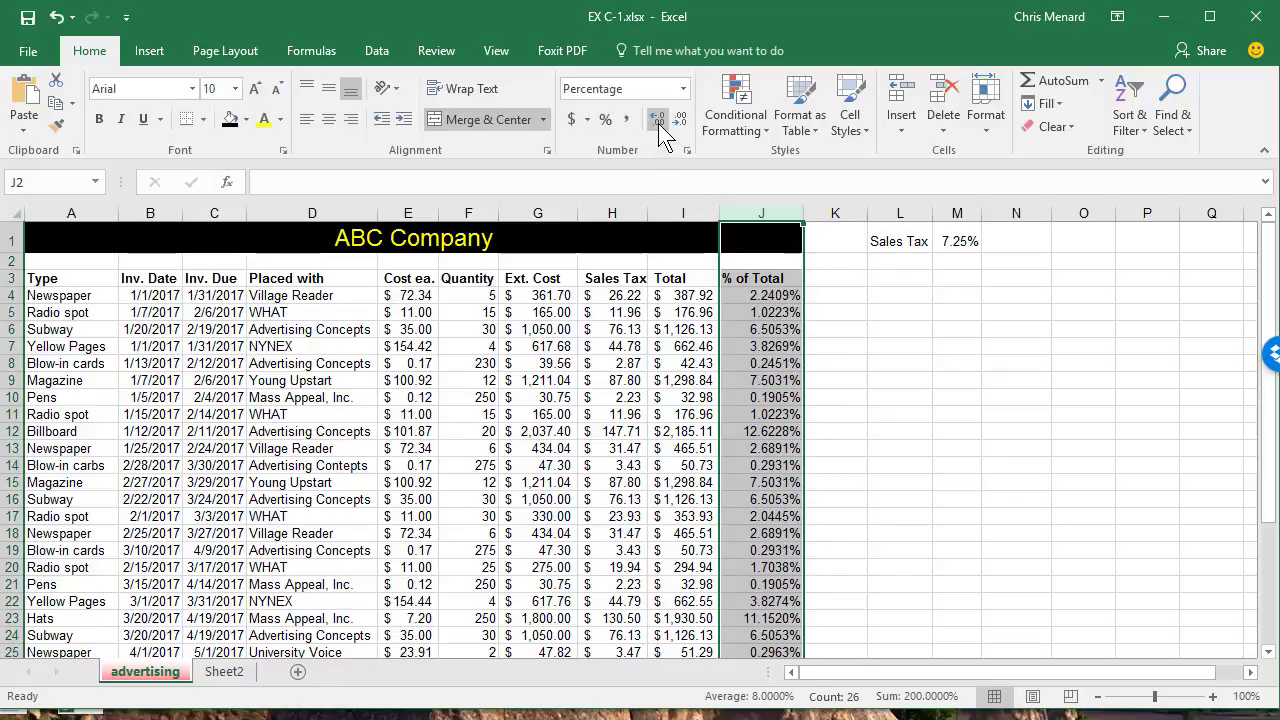
{"action": "left_click", "coordinate": [680, 120]}
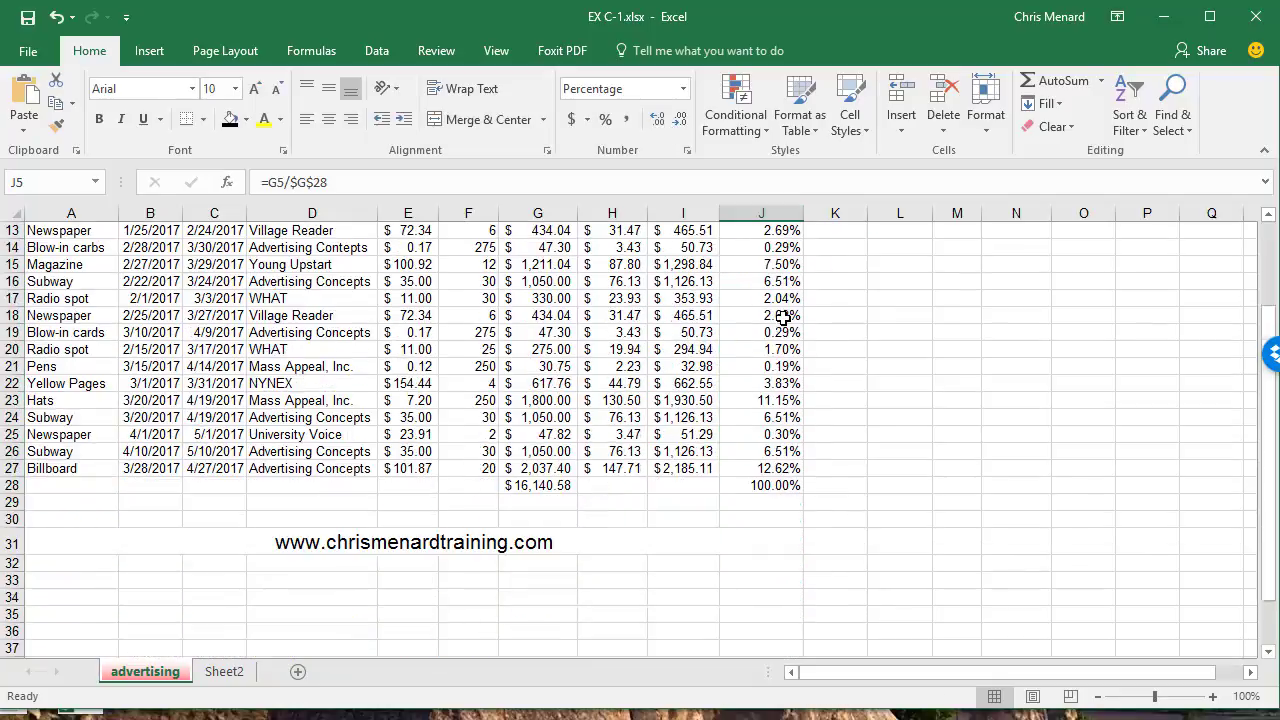
{"action": "scroll", "scroll_direction": "up", "scroll_amount": 3}
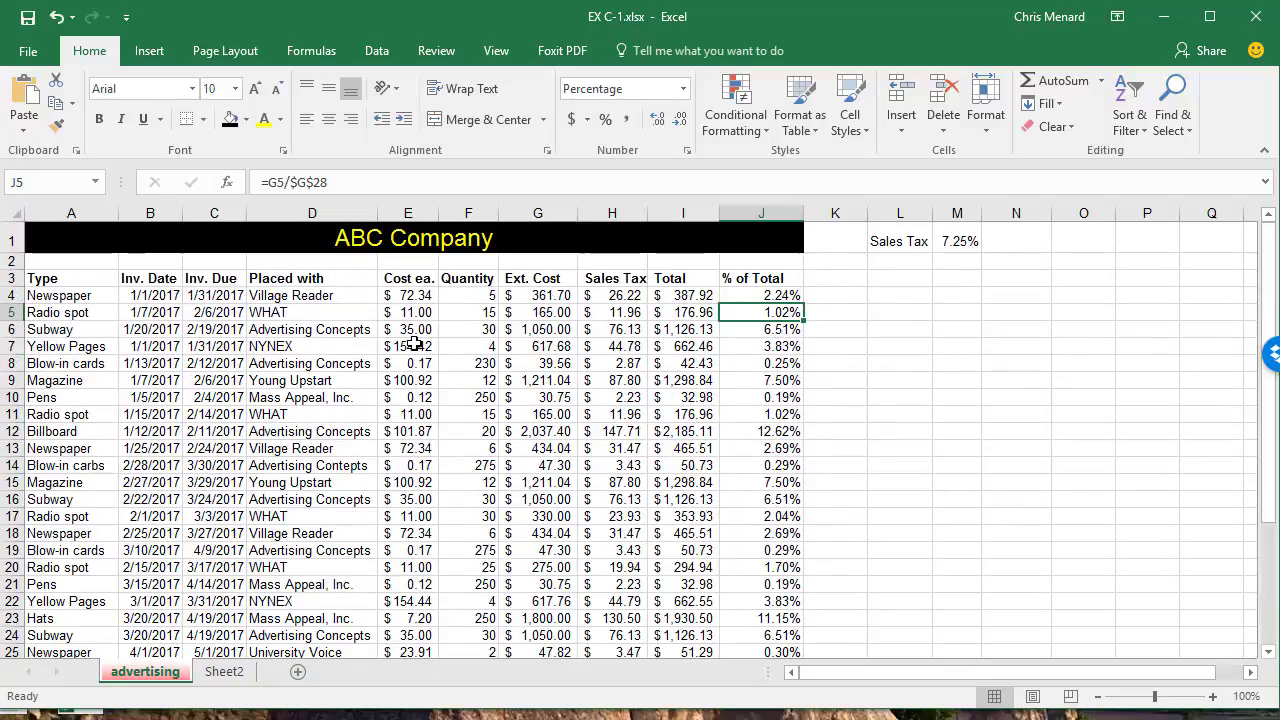
{"action": "left_click", "coordinate": [312, 212]}
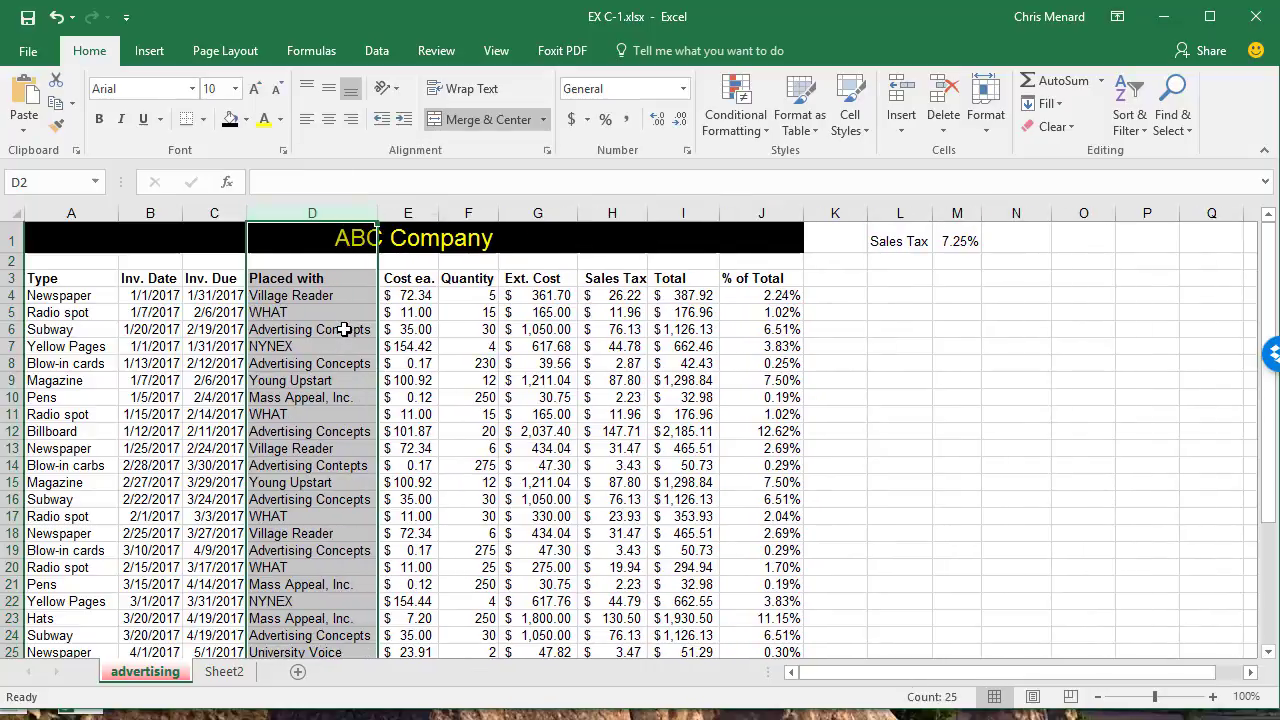
{"action": "left_click", "coordinate": [312, 328]}
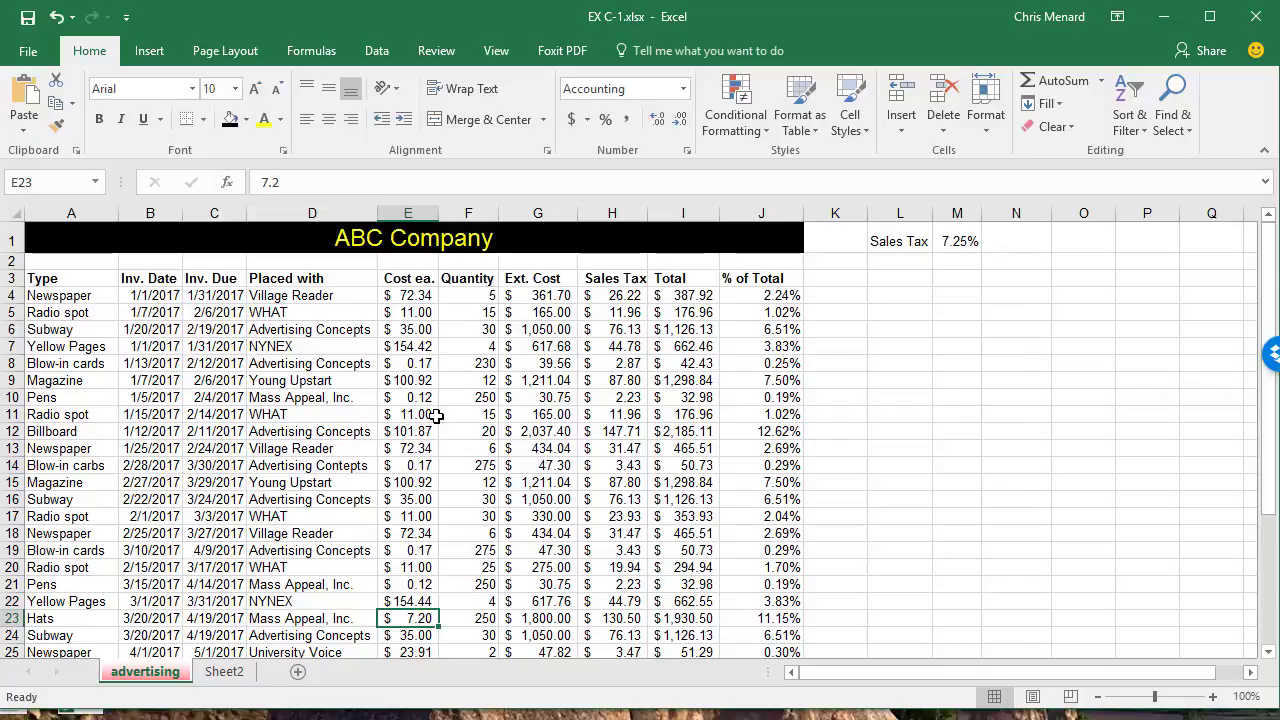
{"action": "mouse_move", "coordinate": [444, 236]}
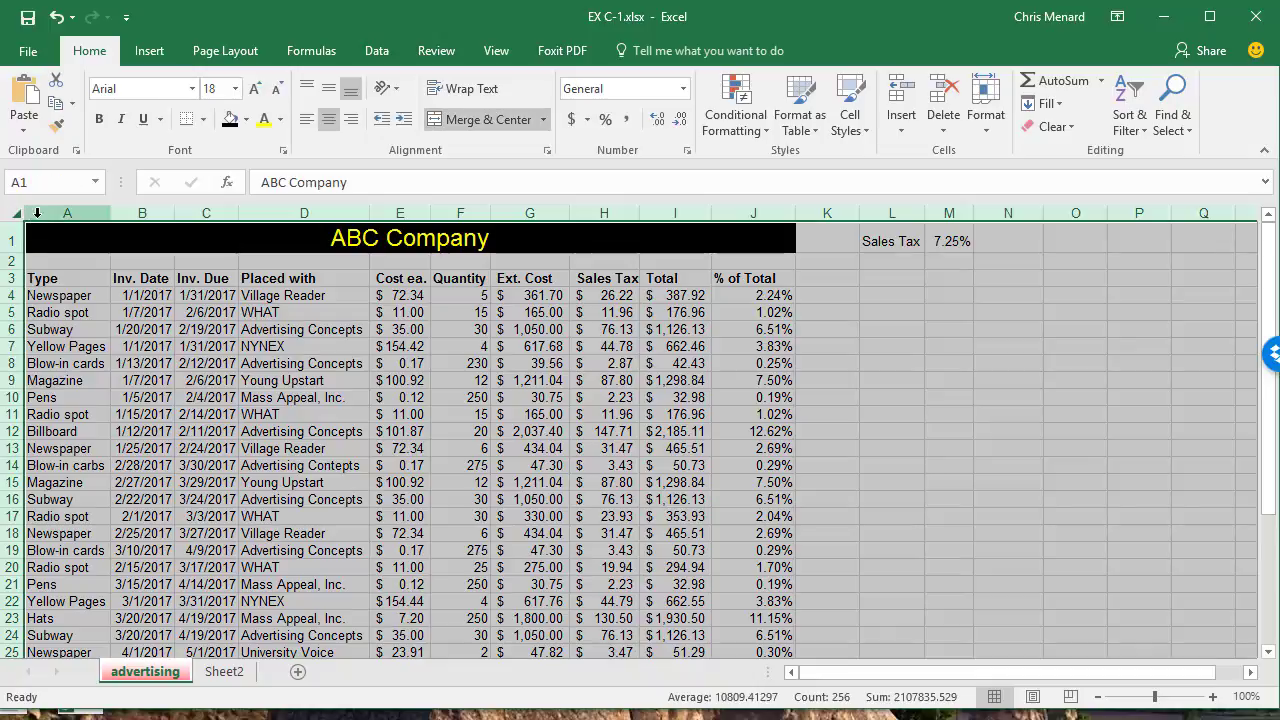
{"action": "left_click", "coordinate": [68, 278]}
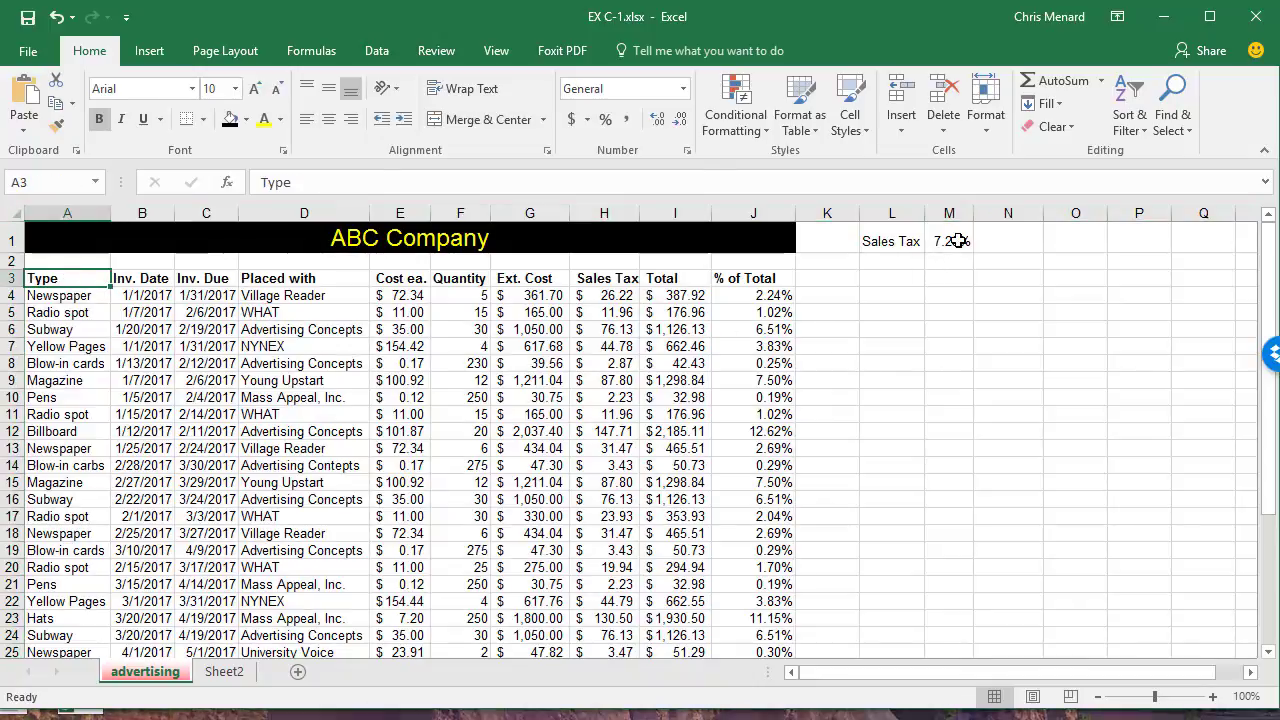
{"action": "left_click", "coordinate": [948, 240]}
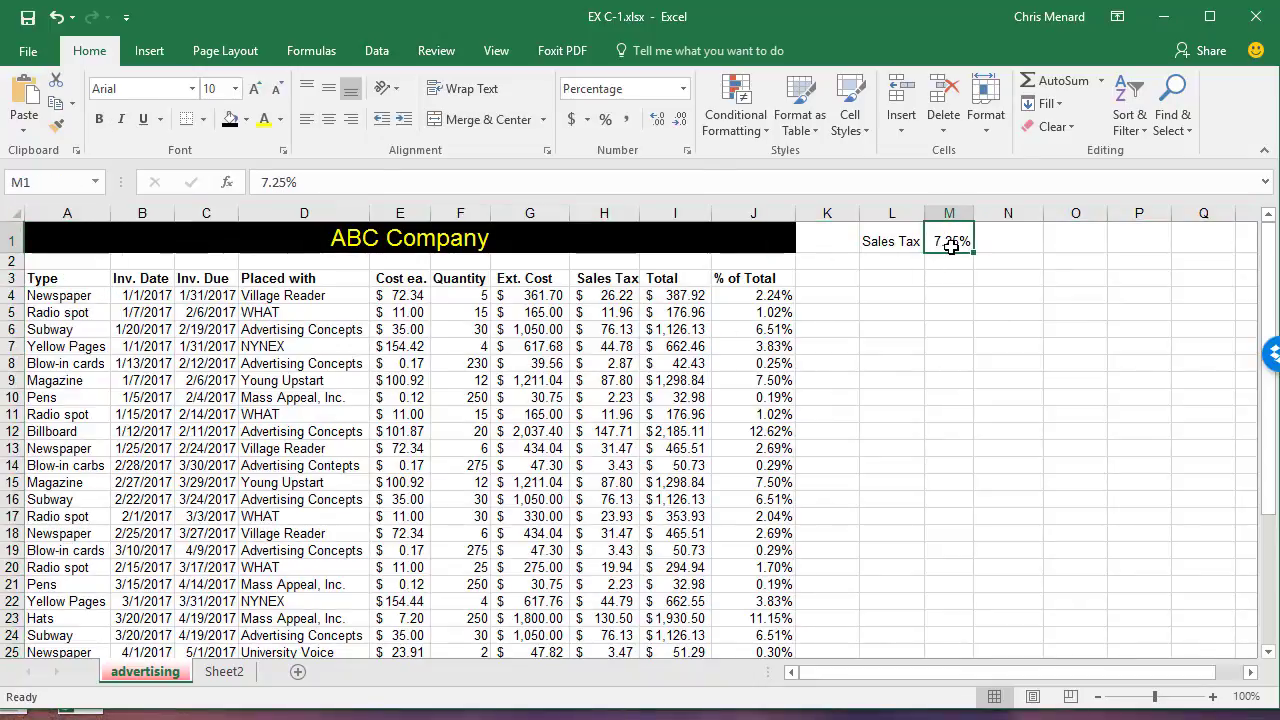